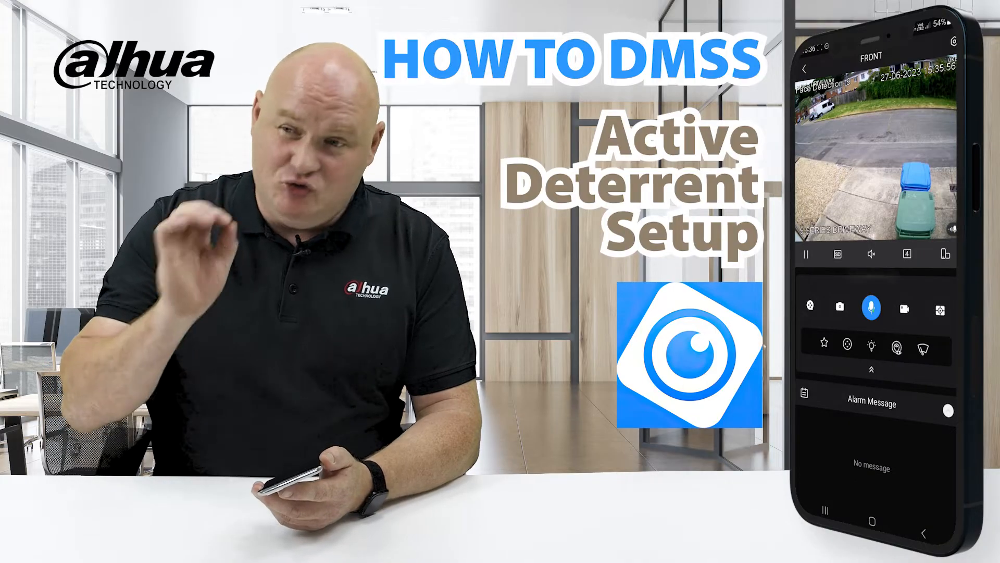
Step: Open the 5 SERIES DRIVEWAY camera's live view from the Home device list
left_click(870, 309)
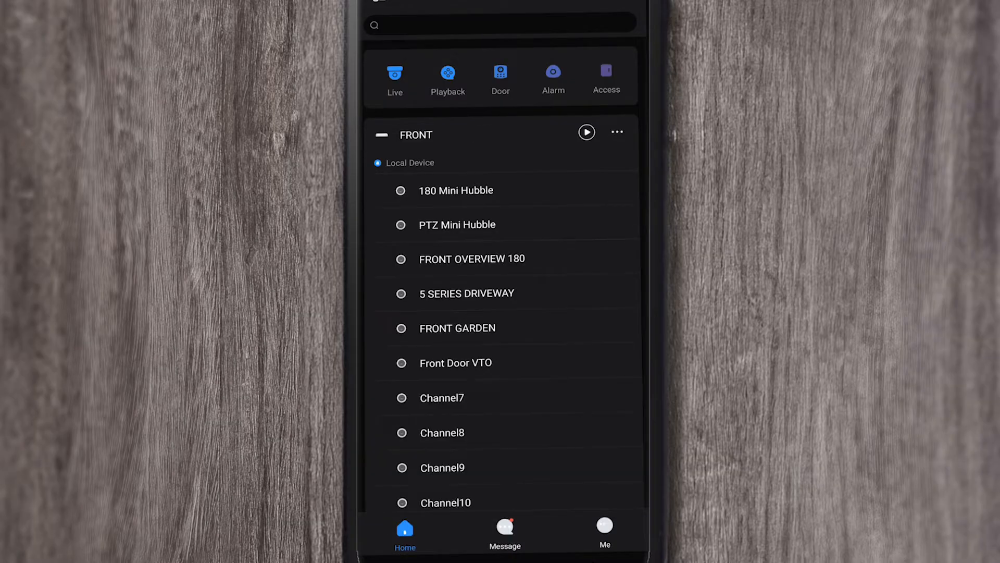
left_click(466, 293)
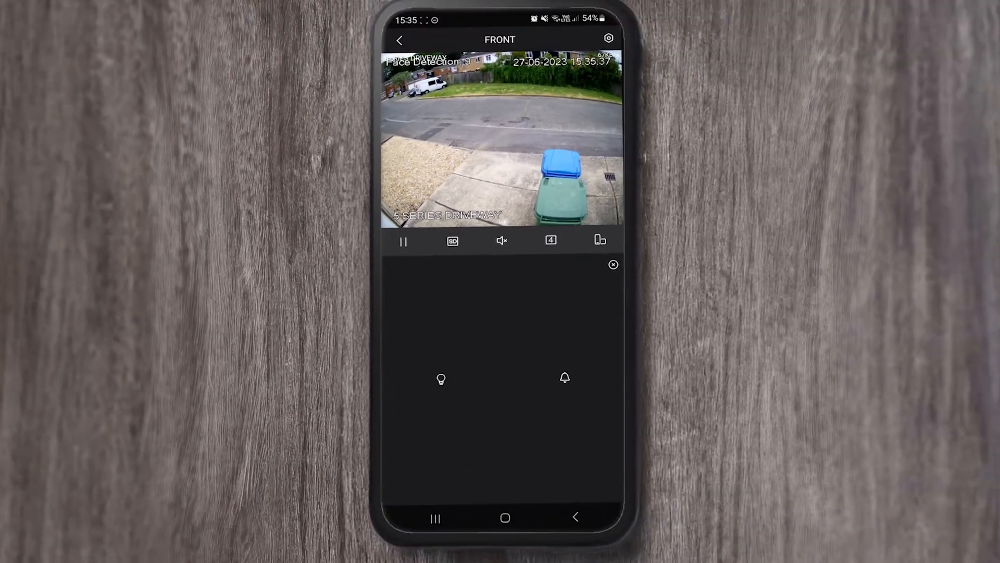
Step: Trigger the driveway camera's deterrent warning light and then its siren
left_click(441, 378)
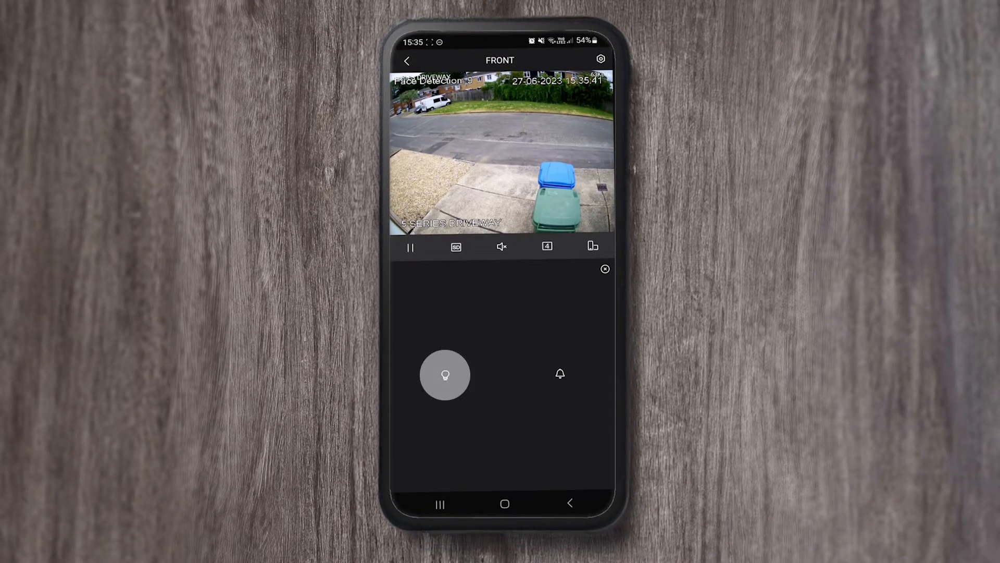
left_click(560, 374)
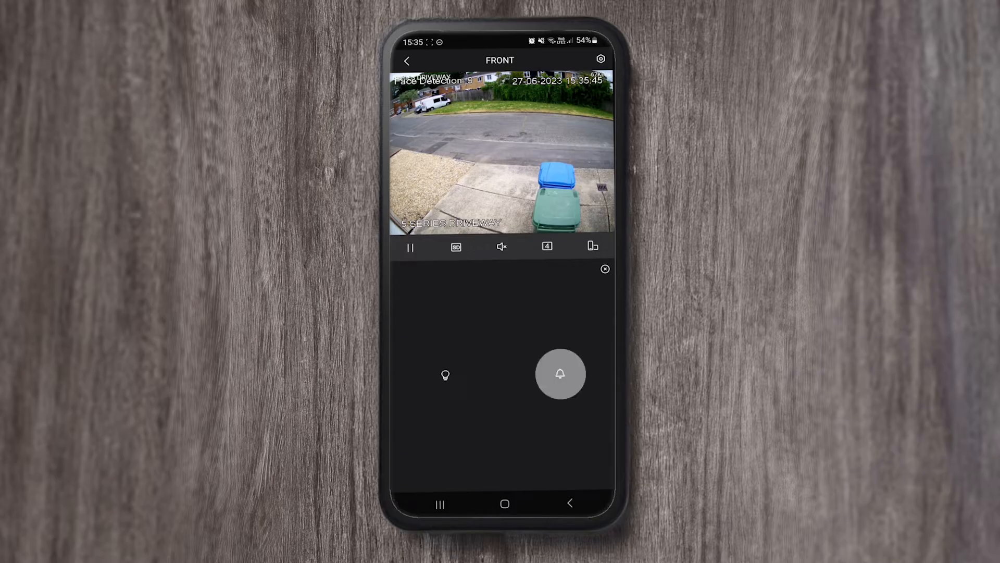
left_click(560, 374)
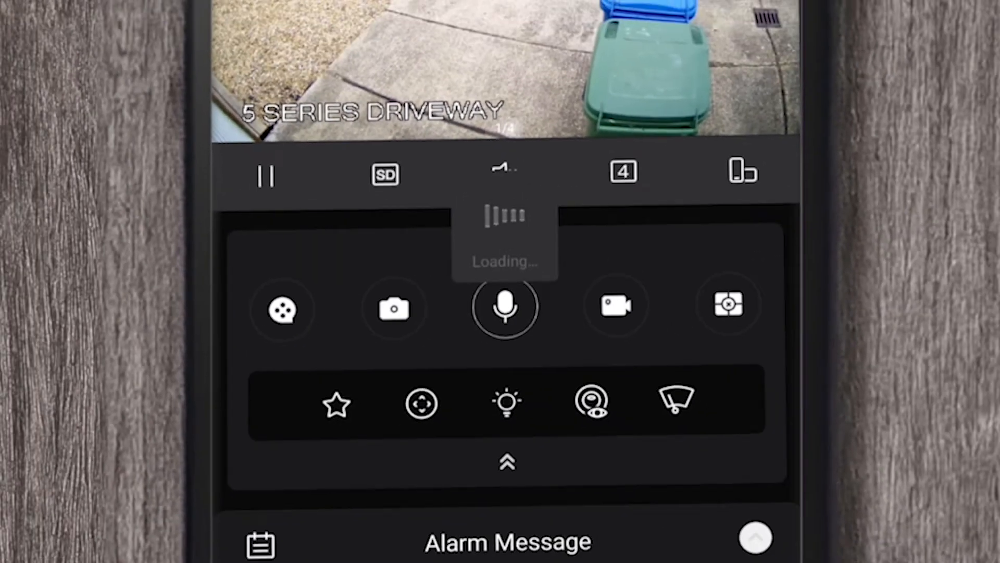
Step: Reopen the deterrent options and sound the siren, confirmed 'Operated successfully'
left_click(505, 307)
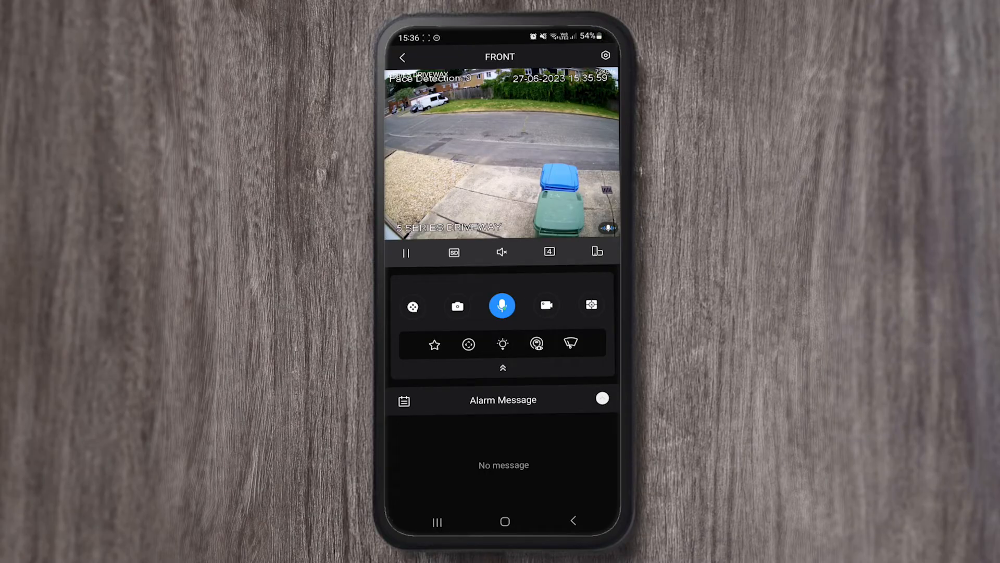
left_click(502, 251)
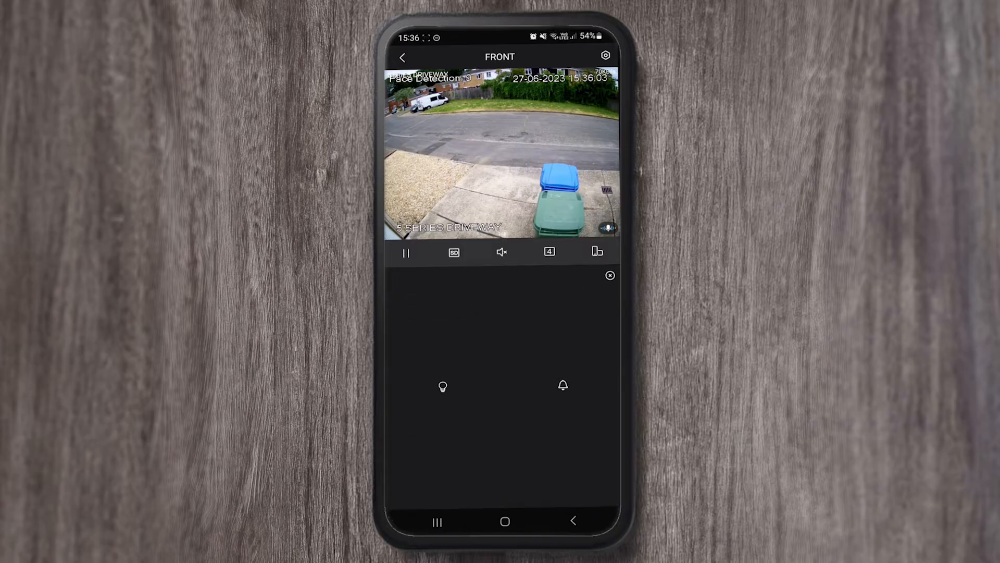
left_click(563, 384)
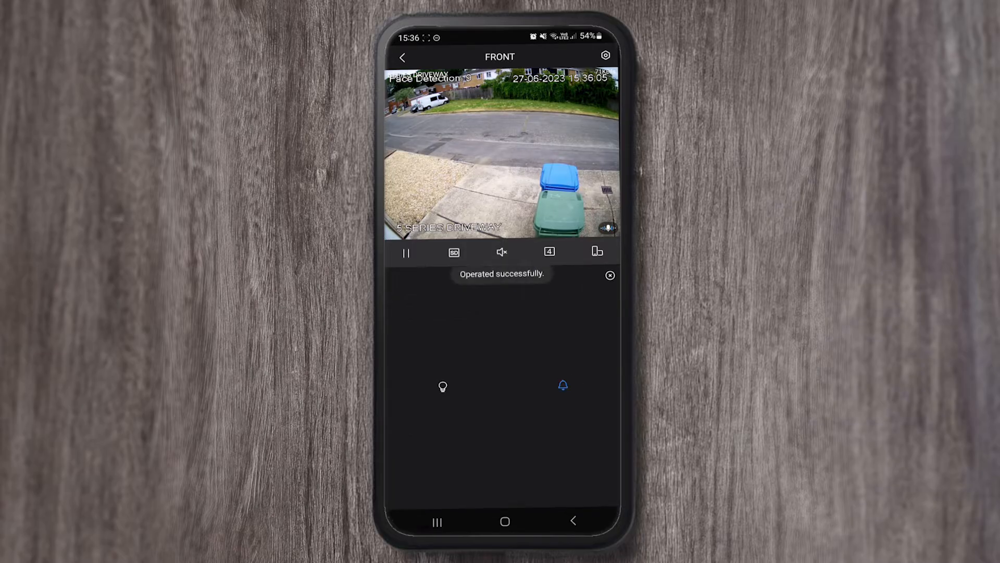